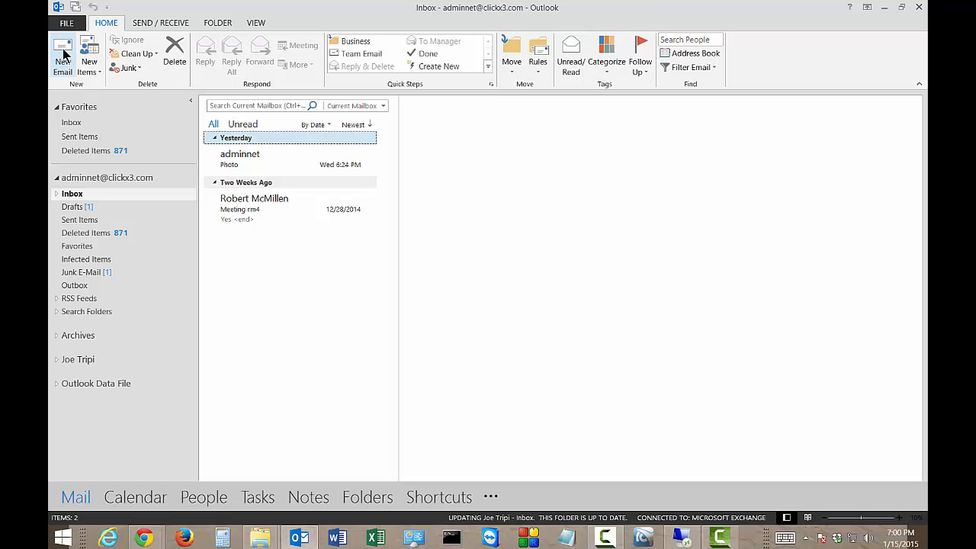
# Step: Start a new email and paste the v4/v6 network paragraph into its body
pyautogui.click(62, 58)
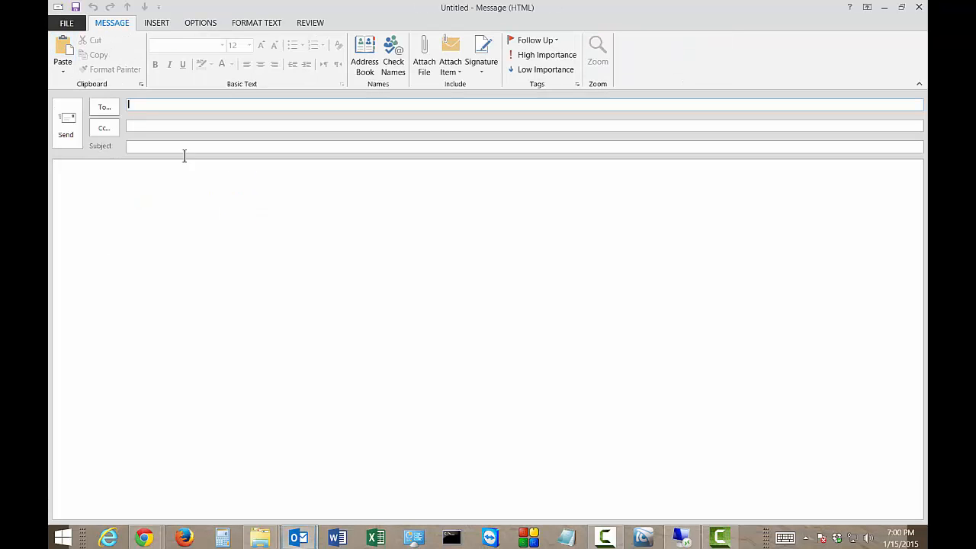
pyautogui.click(267, 244)
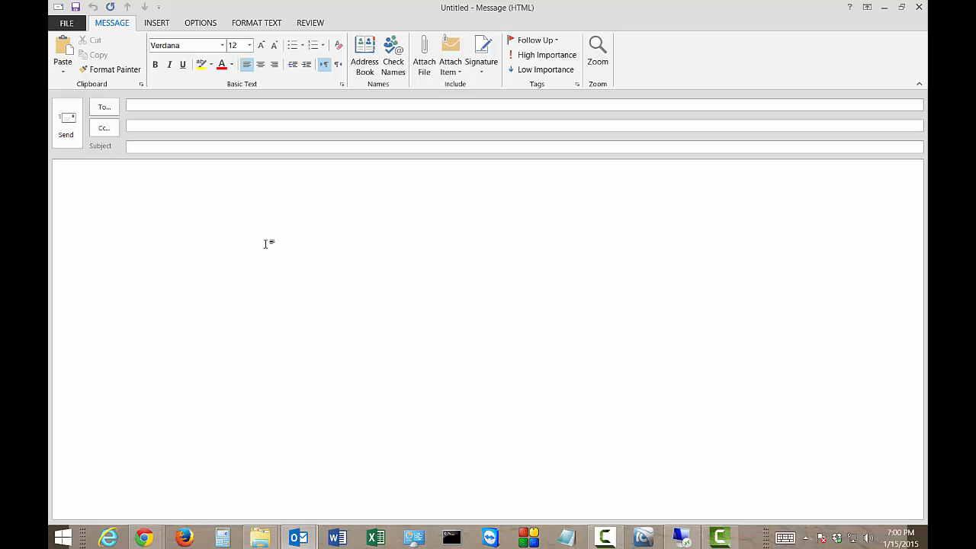
pyautogui.press('ctrl+v')
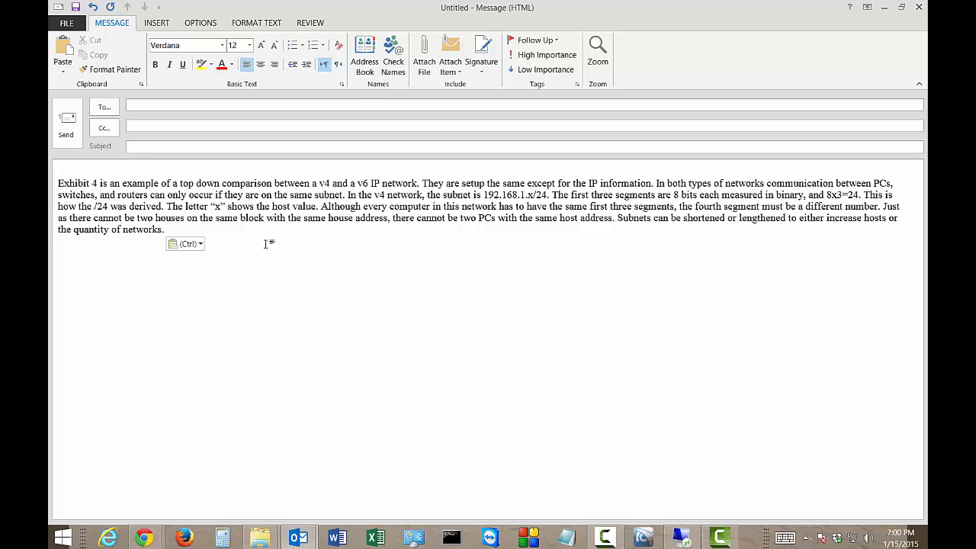
# Step: Request a whole-message translation from the Review ribbon's Translate Item command
pyautogui.click(311, 23)
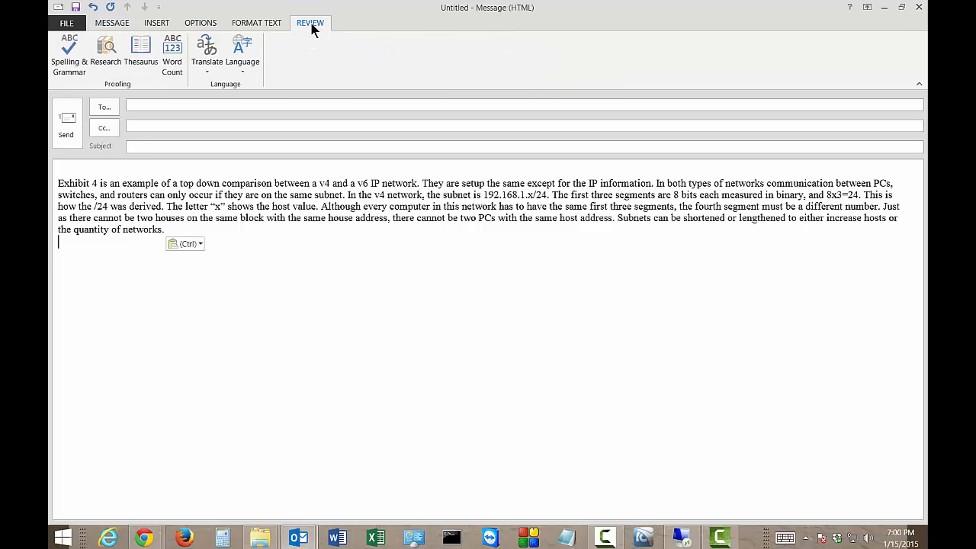
pyautogui.moveTo(265, 92)
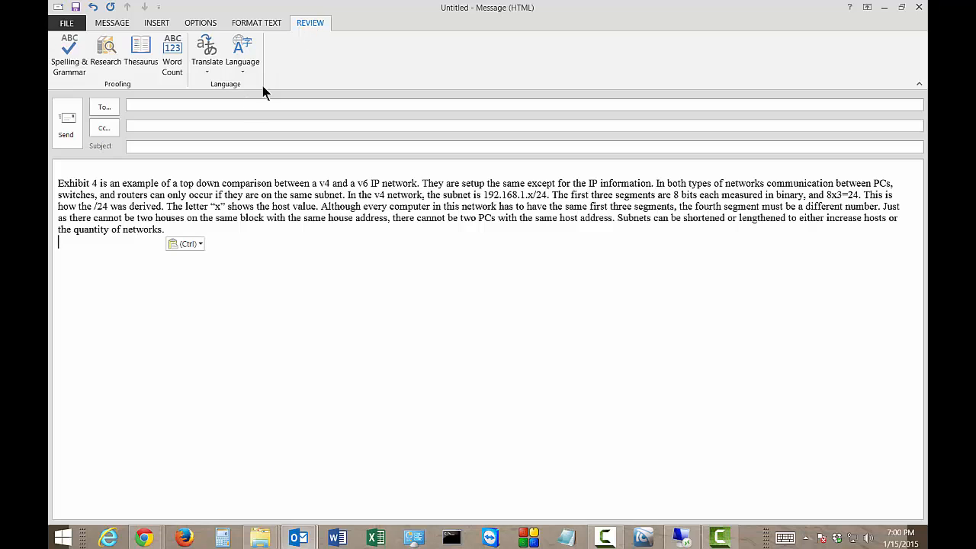
pyautogui.click(208, 53)
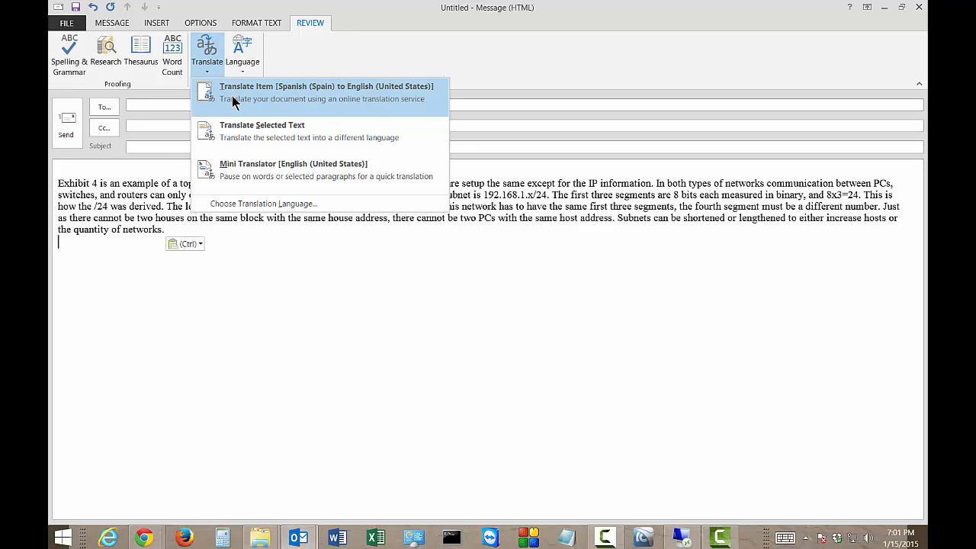
pyautogui.moveTo(244, 110)
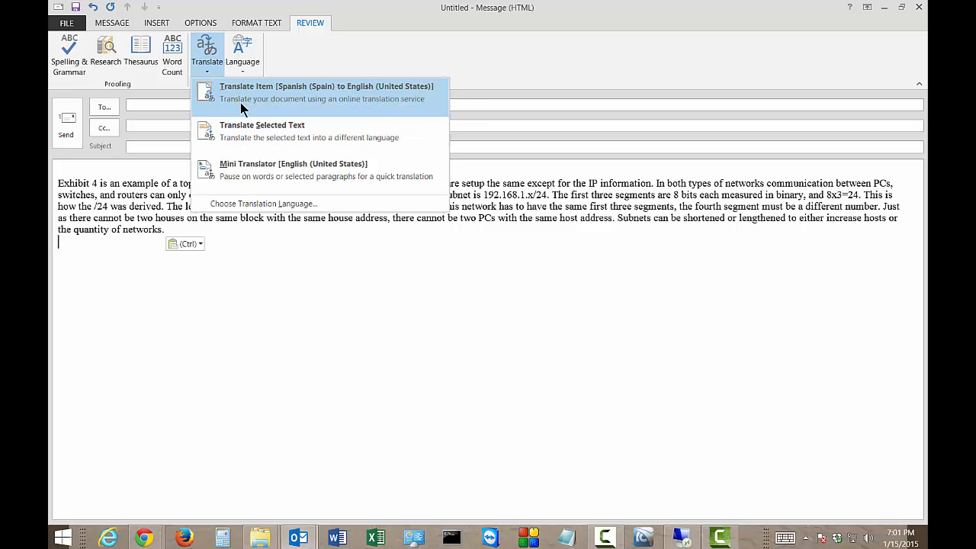
pyautogui.moveTo(263, 131)
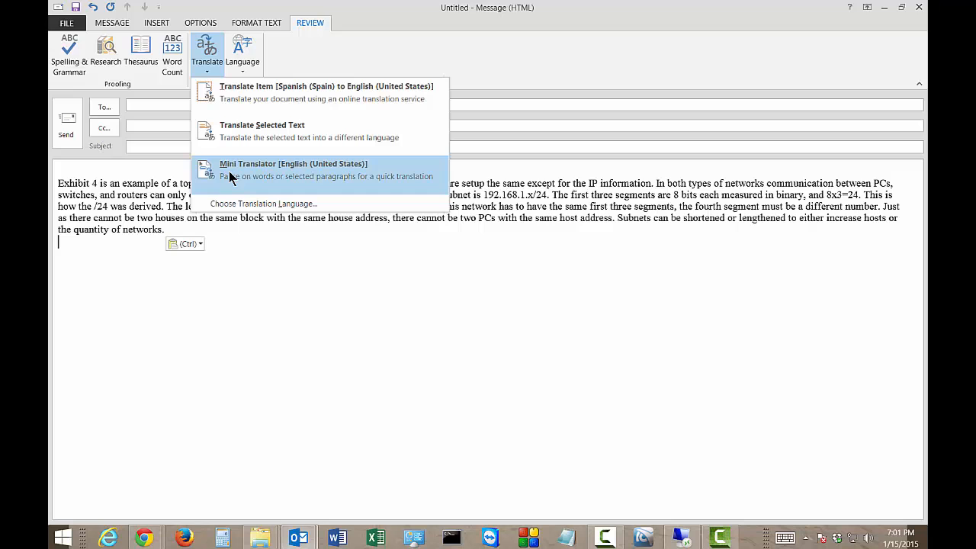
pyautogui.moveTo(253, 92)
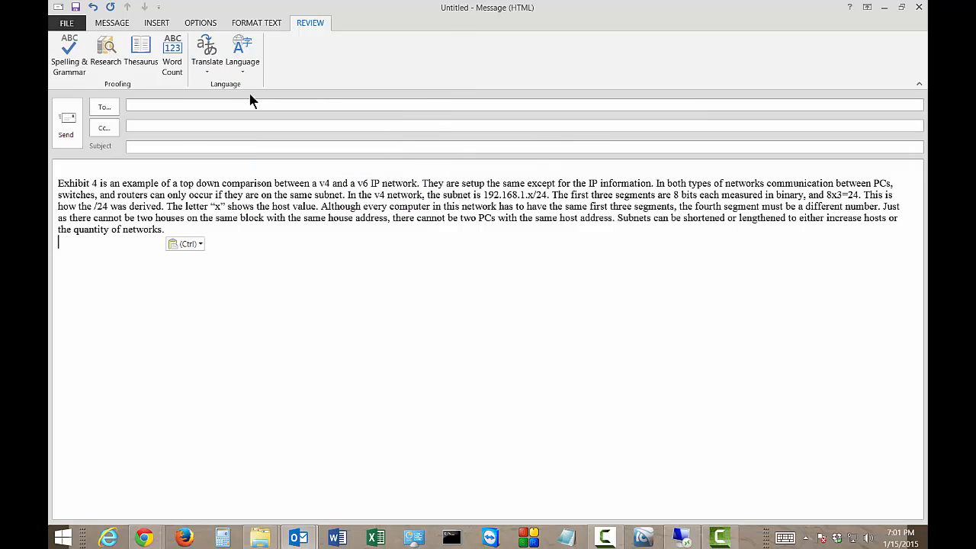
pyautogui.click(207, 54)
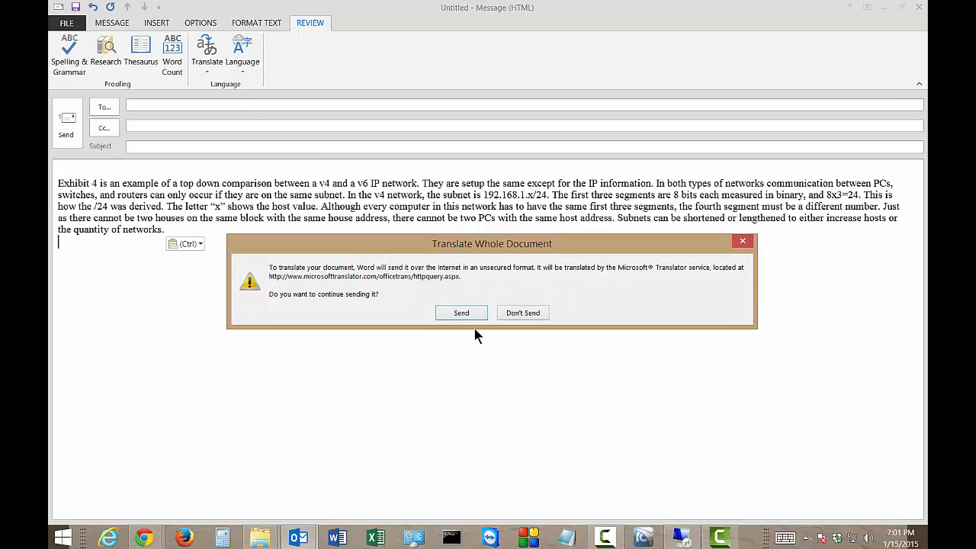
# Step: Confirm sending the message text to Microsoft Translator online
pyautogui.click(461, 312)
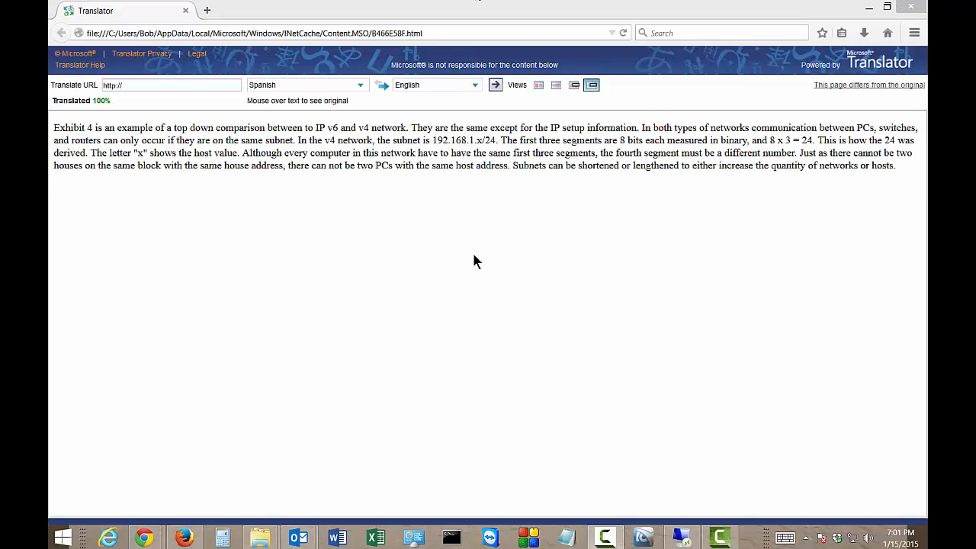
pyautogui.moveTo(320, 264)
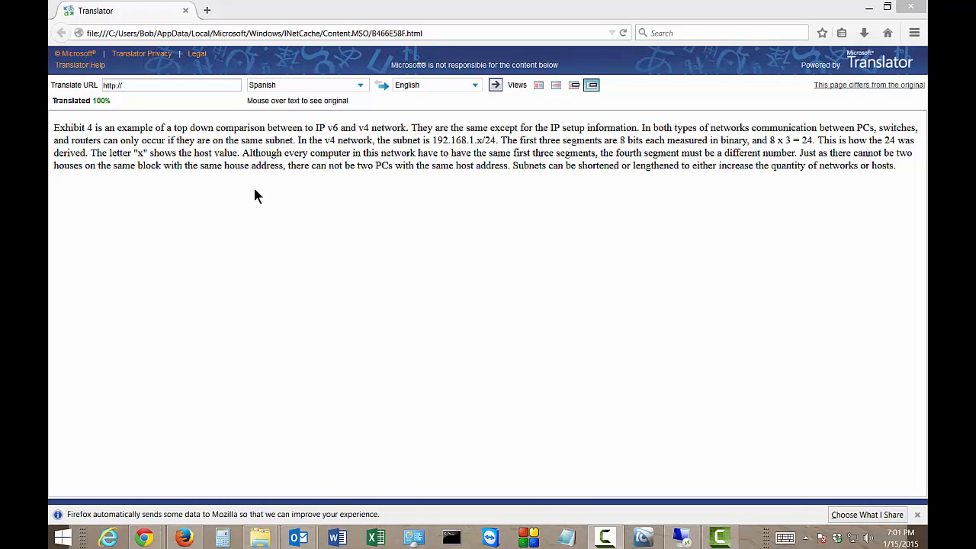
pyautogui.moveTo(268, 198)
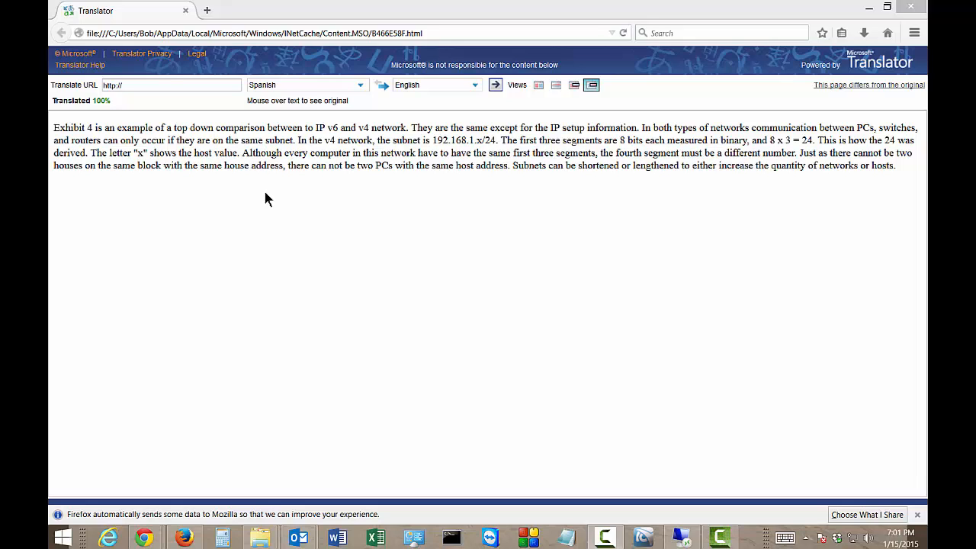
pyautogui.moveTo(274, 47)
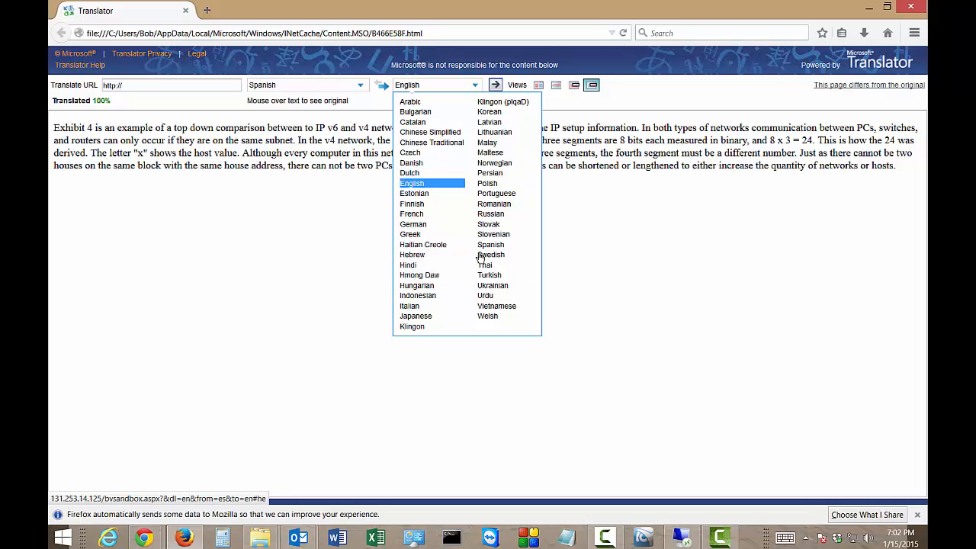
pyautogui.moveTo(491, 244)
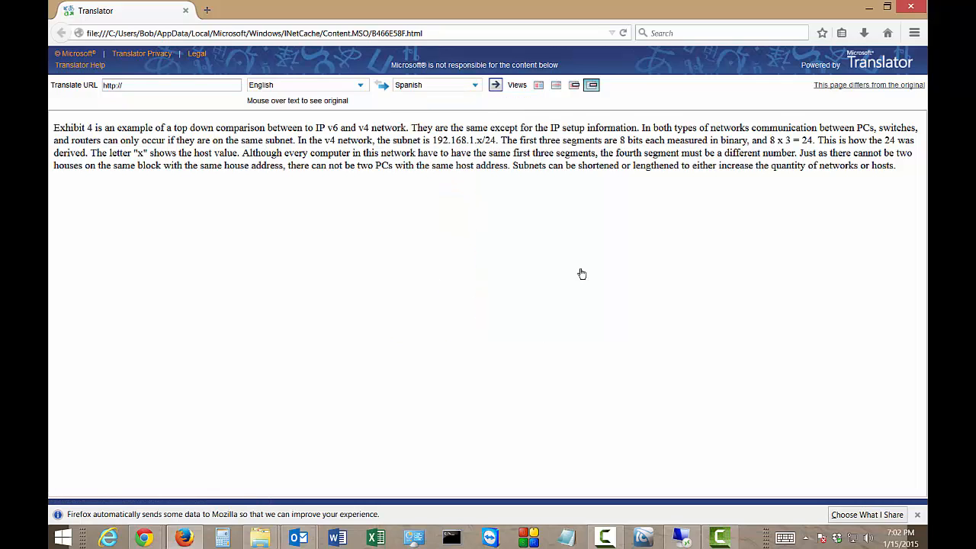
# Step: Select the English paragraph and translate it into Spanish
pyautogui.moveTo(53, 128); pyautogui.dragTo(875, 165)
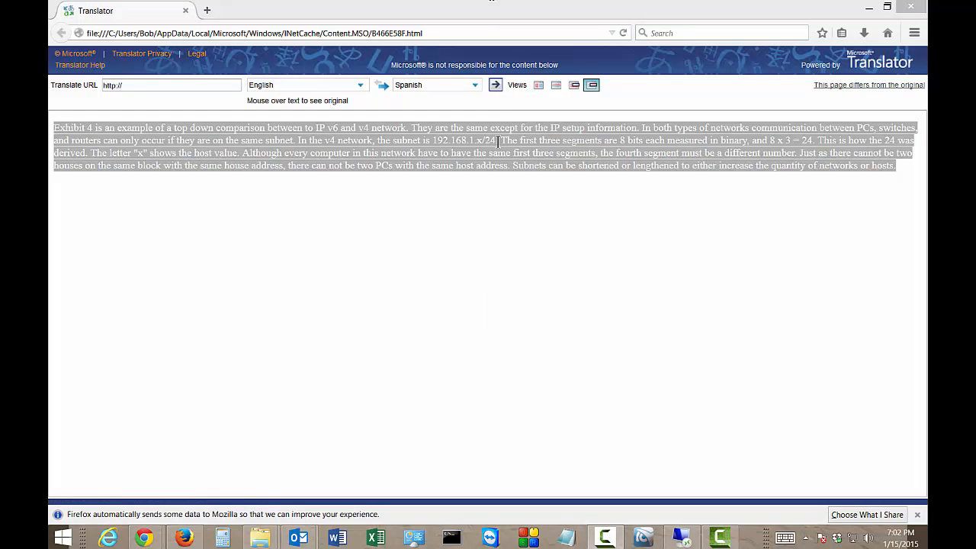
pyautogui.moveTo(496, 85)
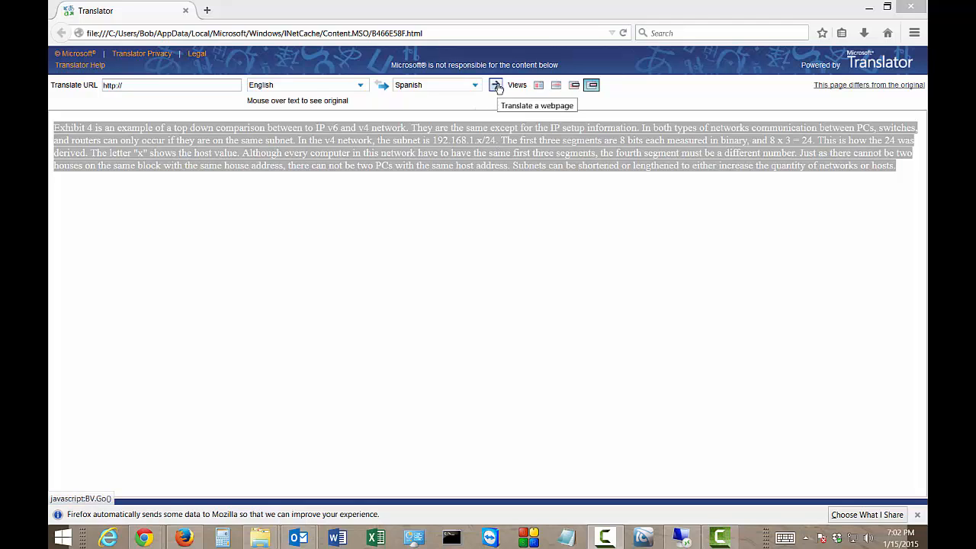
pyautogui.click(495, 85)
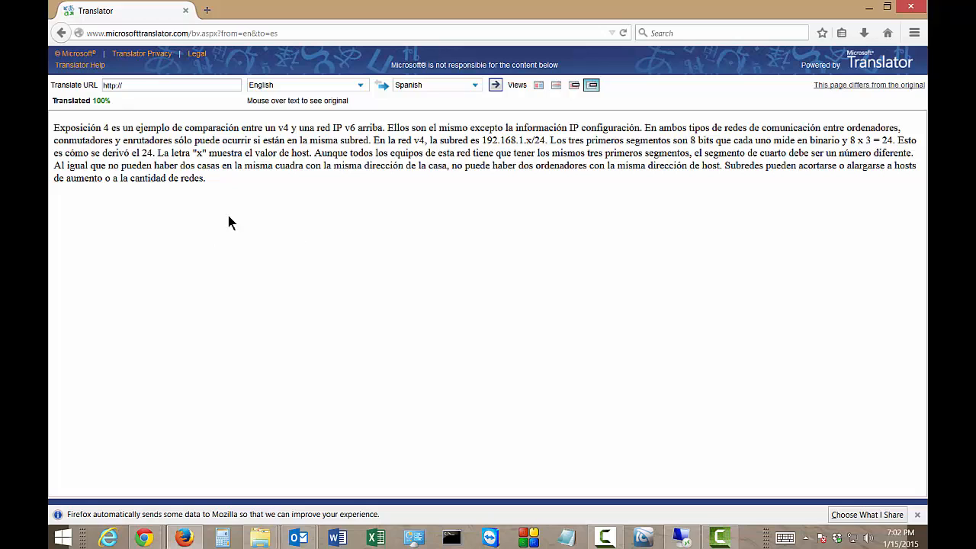
pyautogui.moveTo(283, 195)
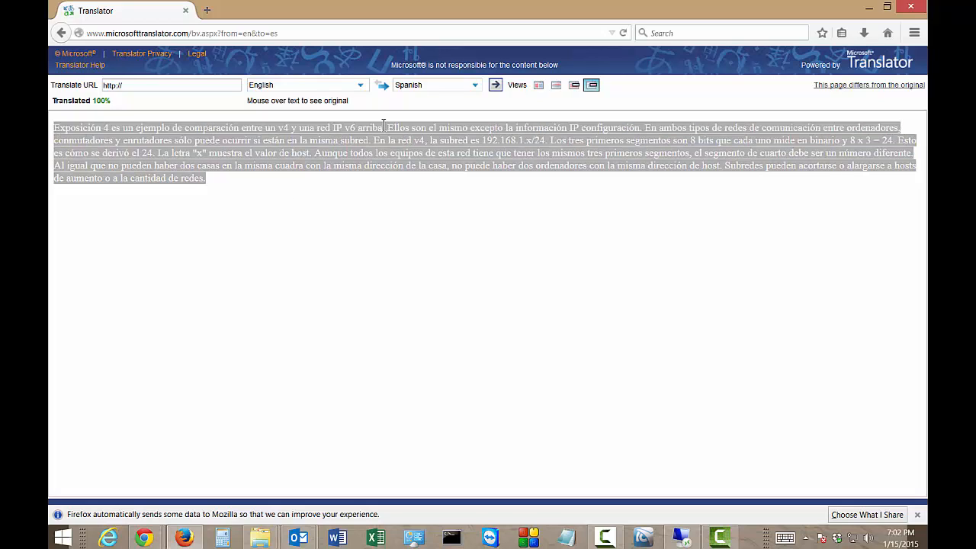
# Step: Retarget the translation to German, then pick Dutch as the next target language
pyautogui.click(434, 85)
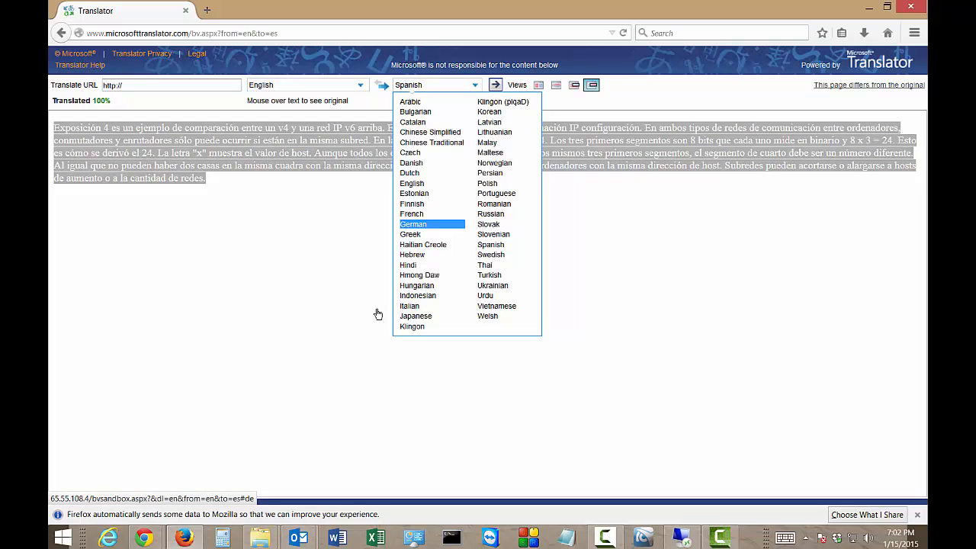
pyautogui.click(414, 223)
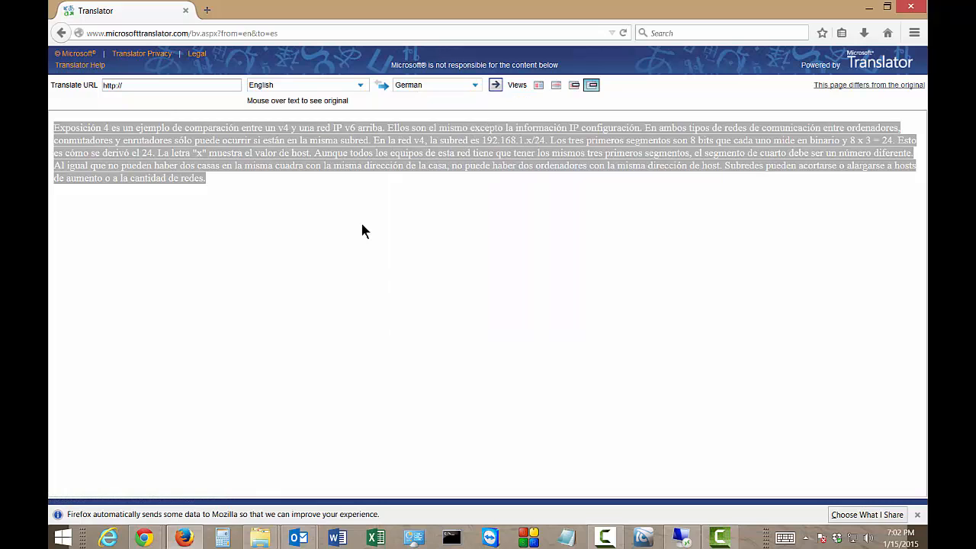
pyautogui.moveTo(366, 210)
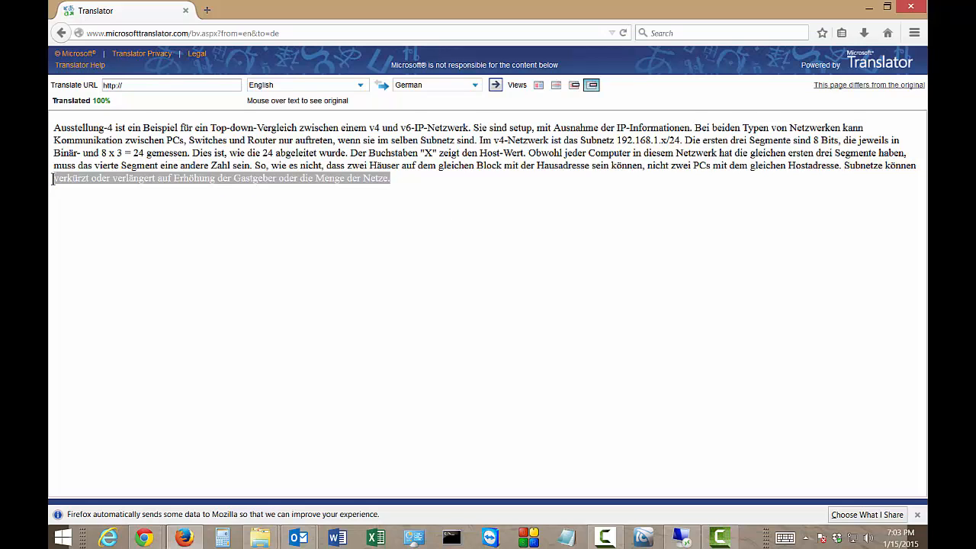
pyautogui.click(435, 86)
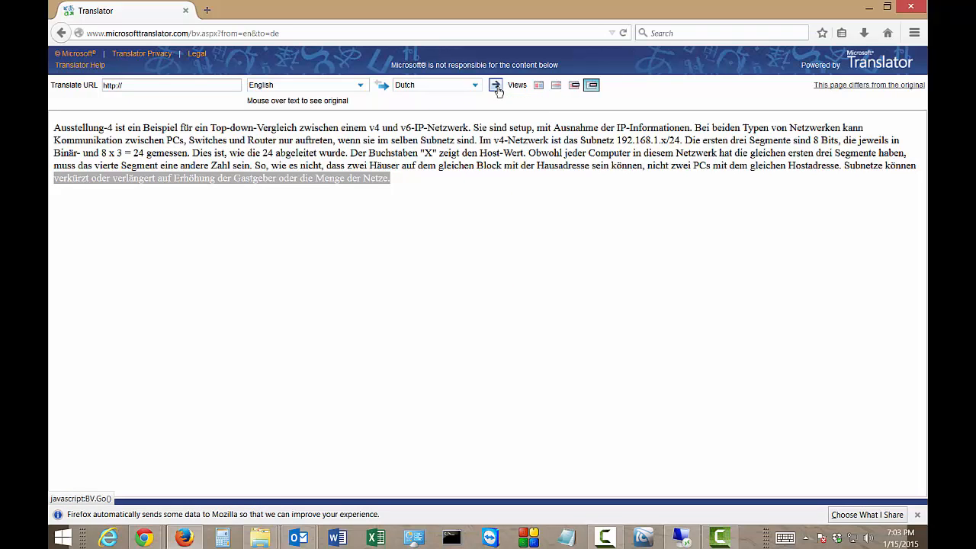
# Step: Translate the paragraph into Dutch and reopen the target language list
pyautogui.click(495, 86)
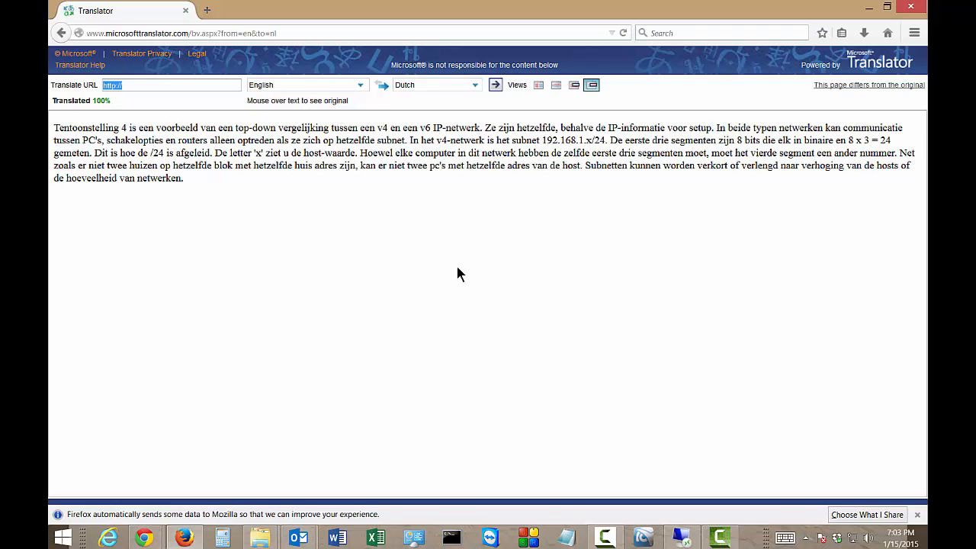
pyautogui.moveTo(275, 201)
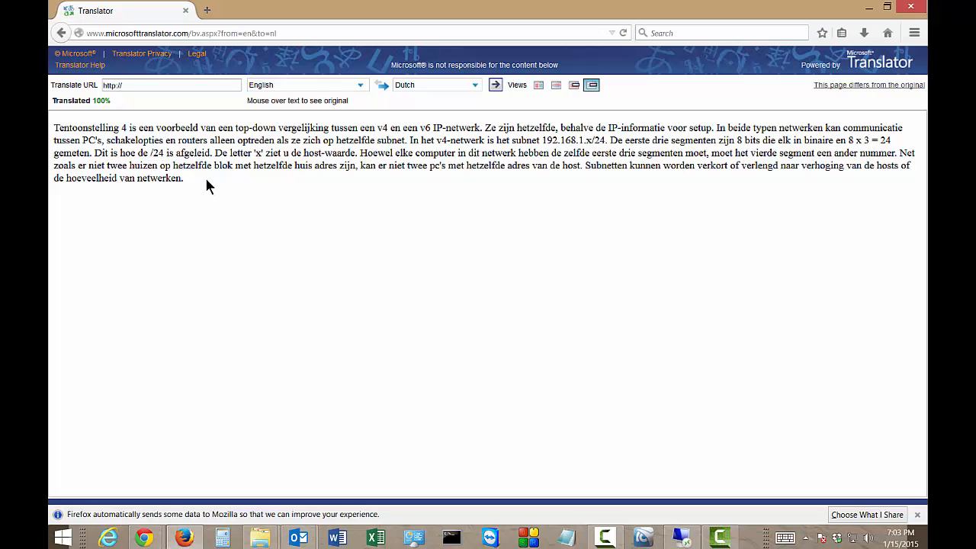
pyautogui.moveTo(192, 183)
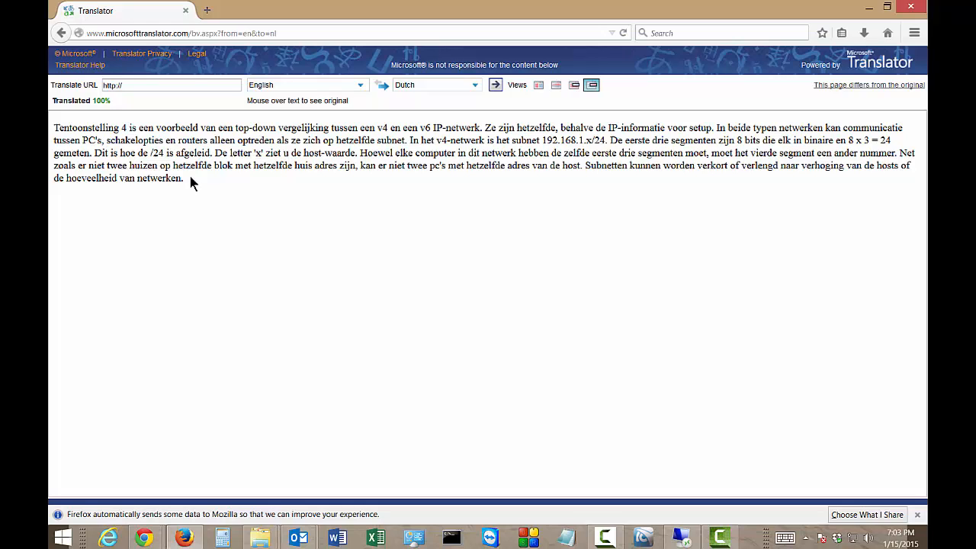
pyautogui.click(434, 86)
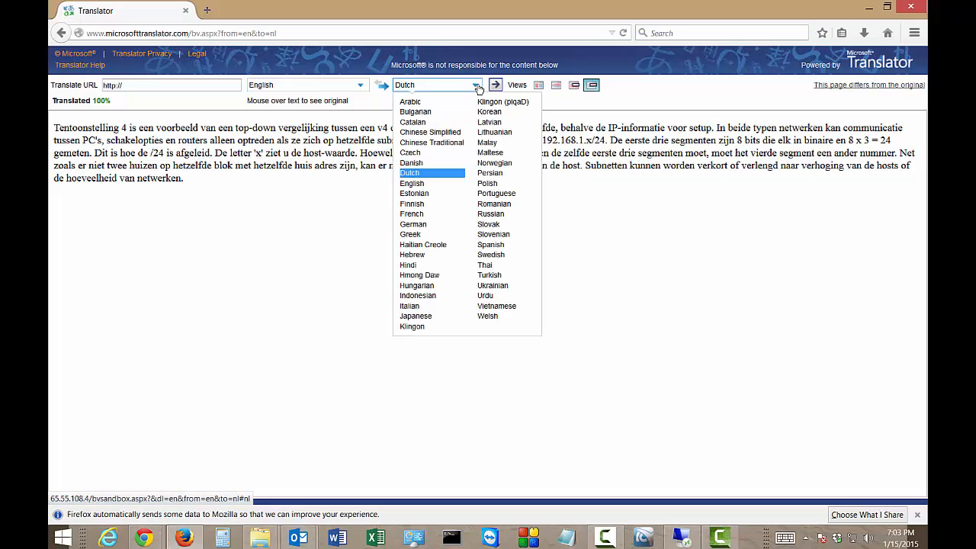